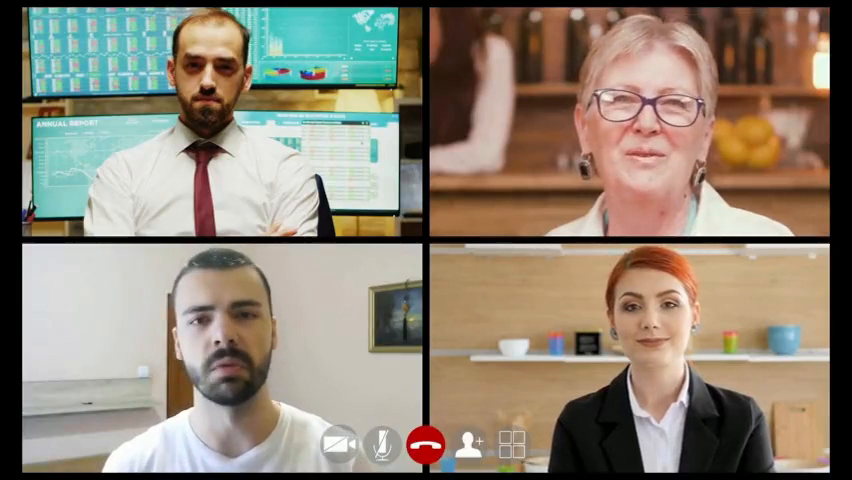
{"action": "left_click", "coordinate": [424, 446]}
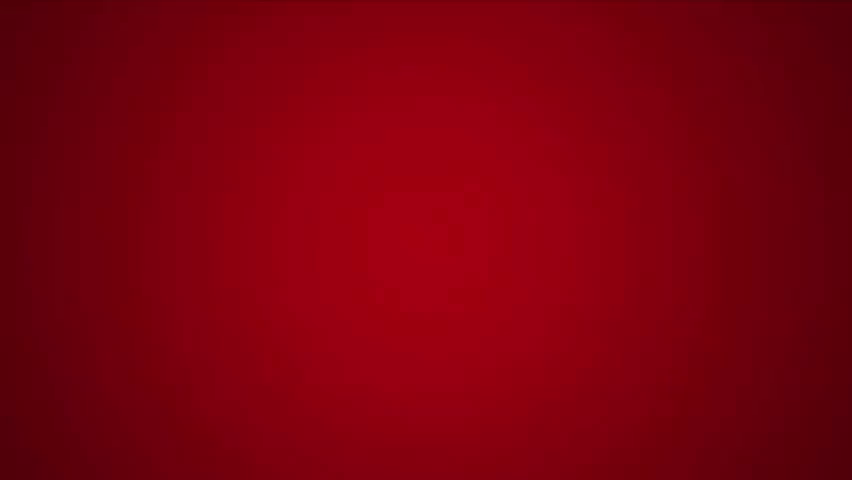